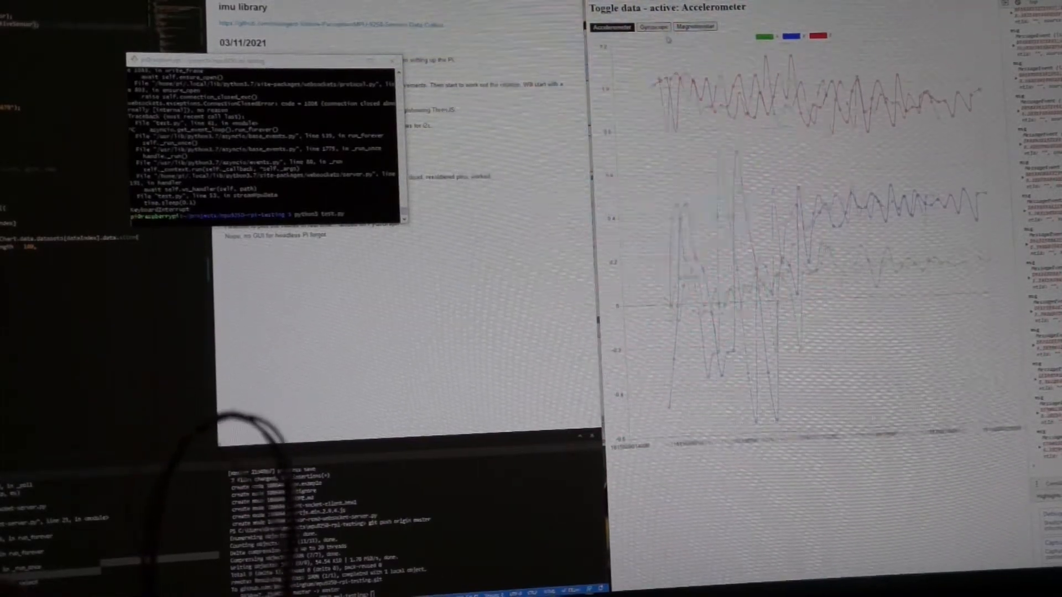
- Switch the live chart from accelerometer to gyroscope readings
{"action": "left_click", "coordinate": [652, 27]}
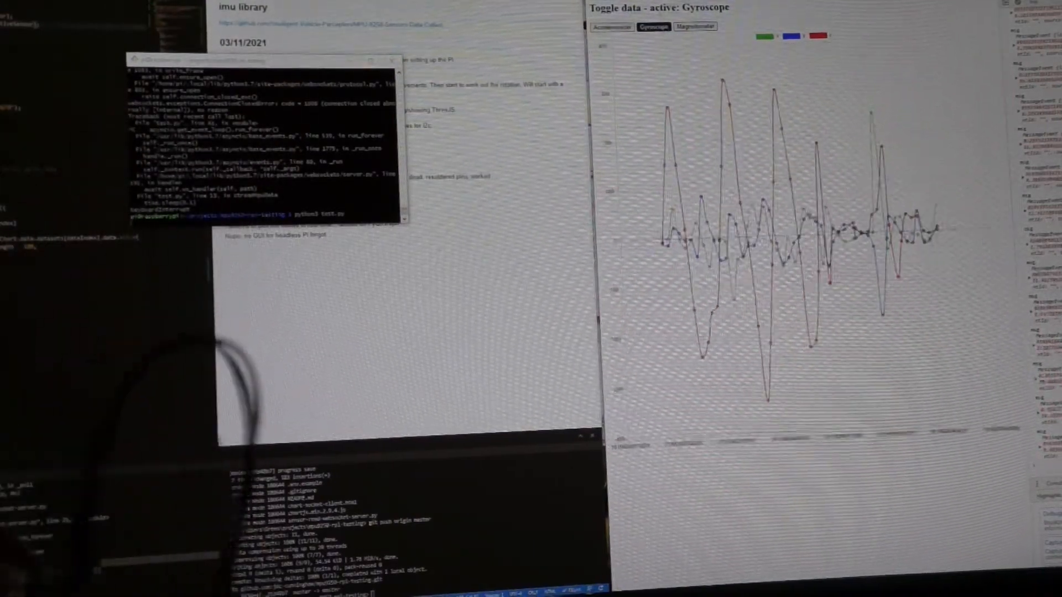
- Switch the live chart from gyroscope to magnetometer readings
{"action": "left_click", "coordinate": [694, 26]}
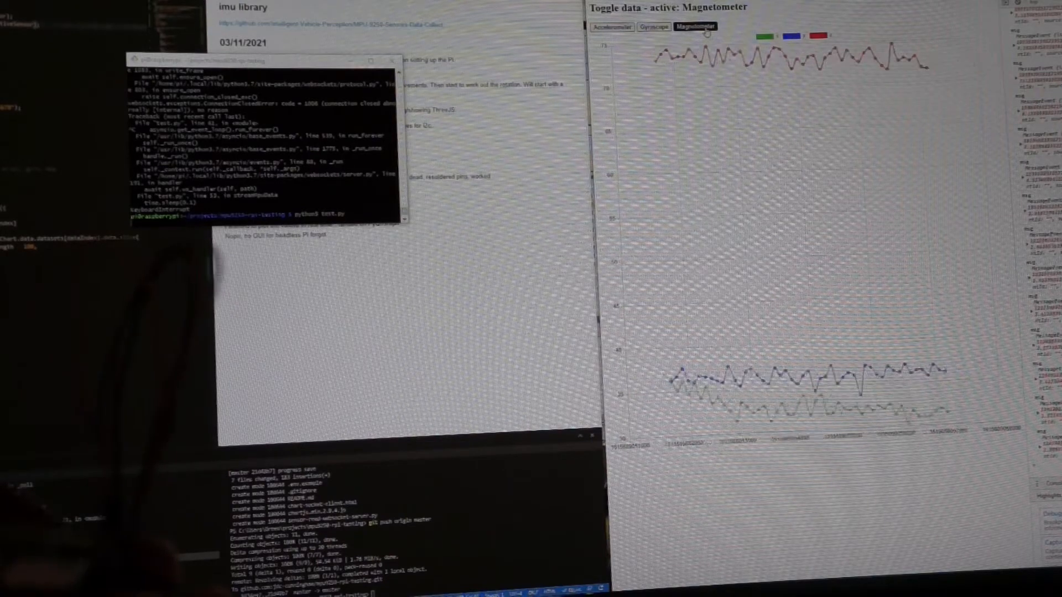